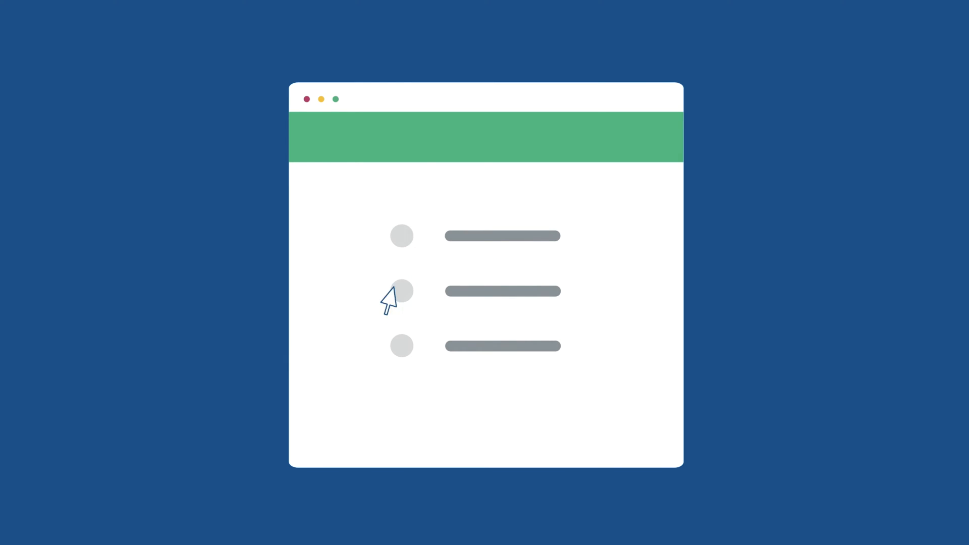
# Tick Bike to work scheme, Gym membership, Catered lunch and None of the above, then submit the page.
pyautogui.click(401, 235)
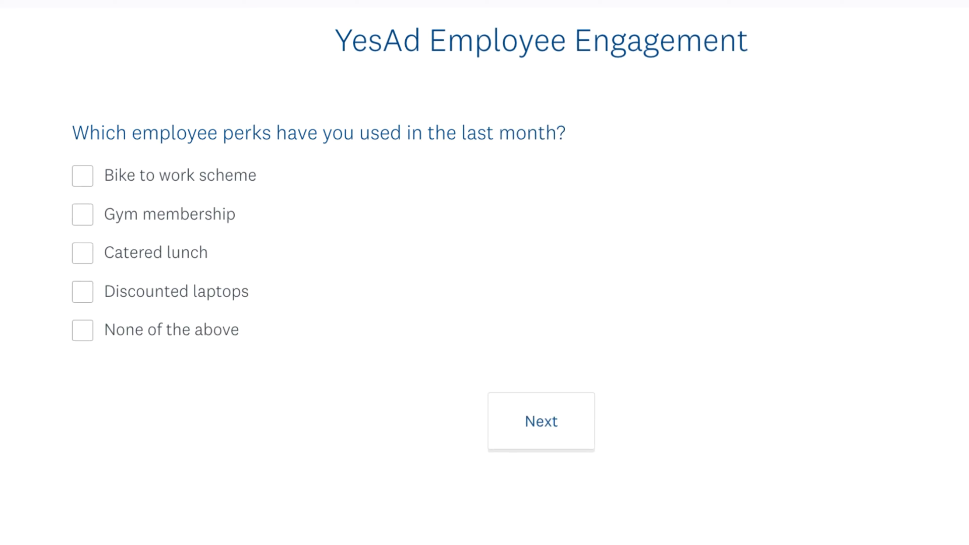
pyautogui.click(60, 221)
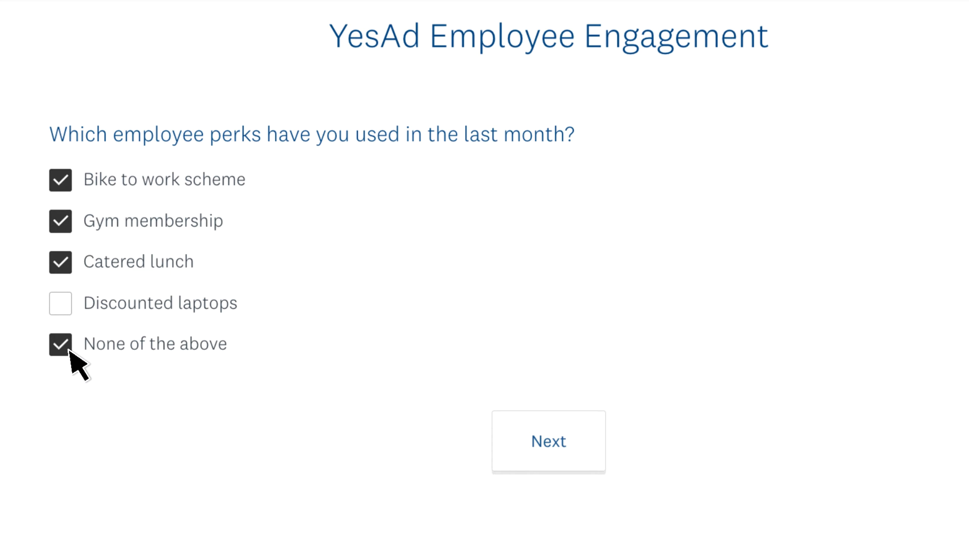
pyautogui.moveTo(188, 390)
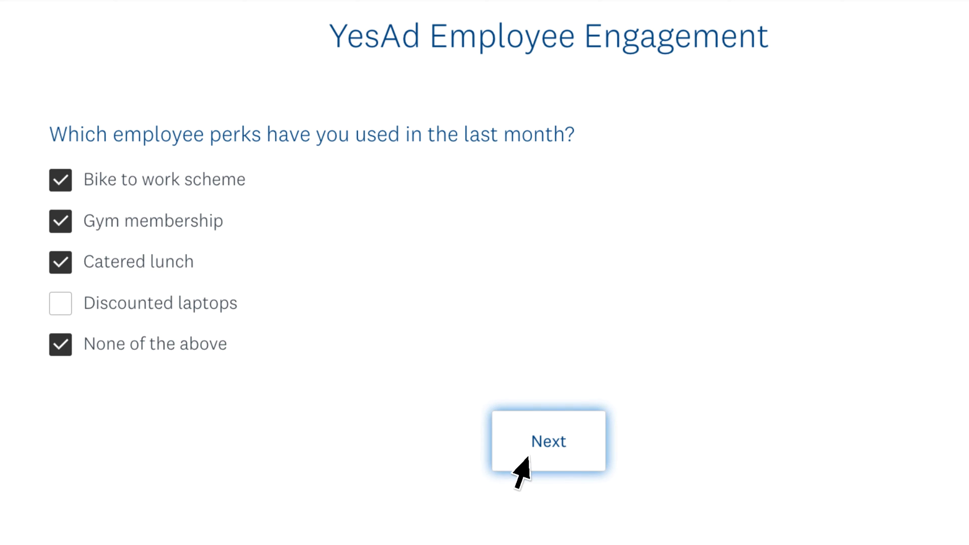
pyautogui.click(547, 440)
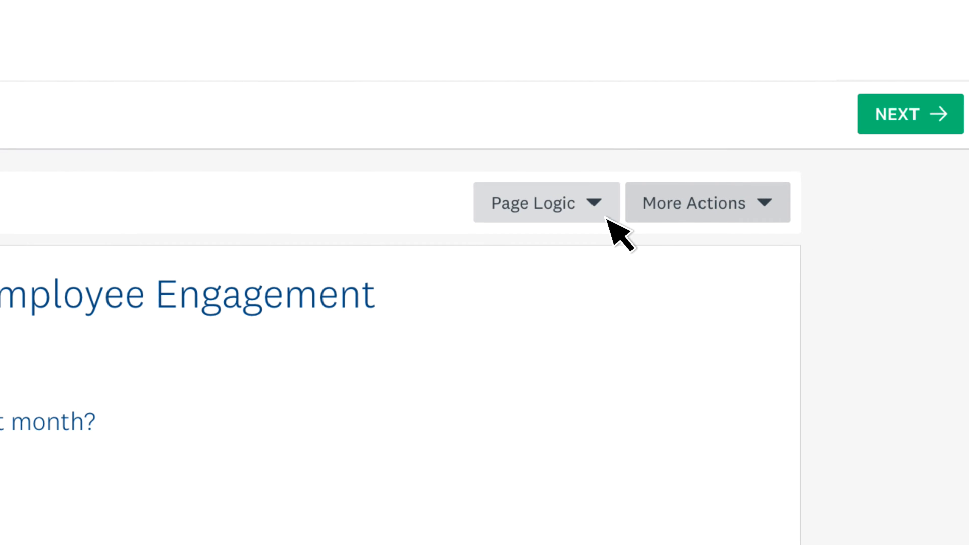
# From Page Logic, enter advanced branching for page 1 and begin a new rule.
pyautogui.click(544, 202)
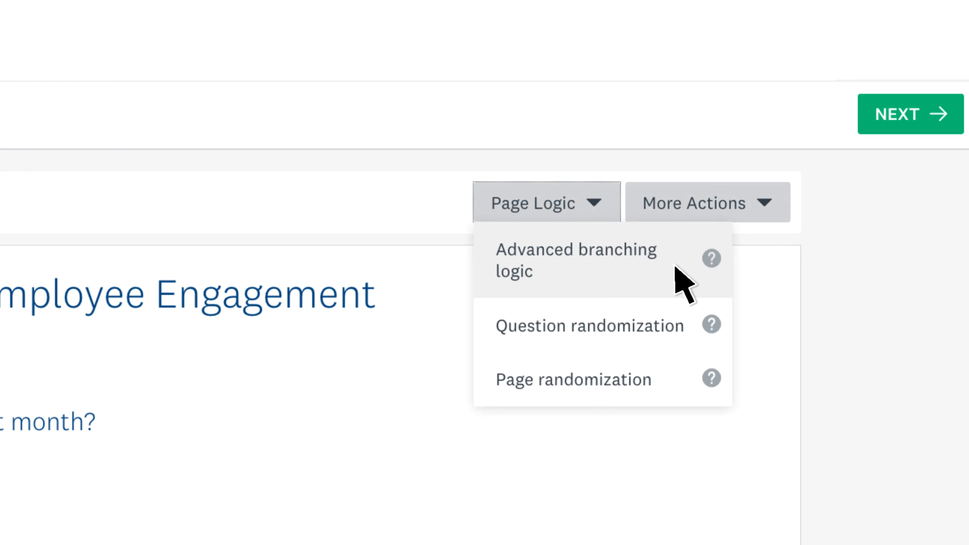
pyautogui.click(575, 260)
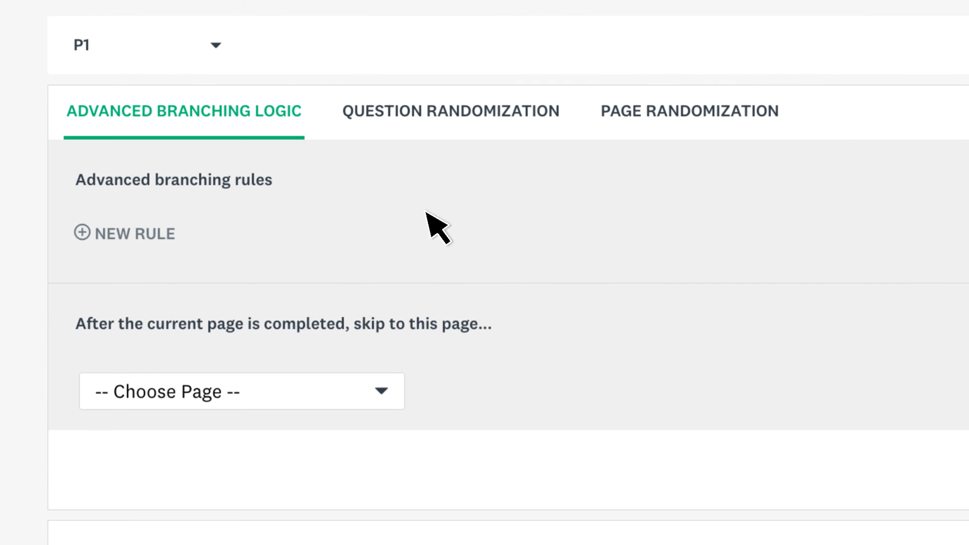
pyautogui.click(134, 233)
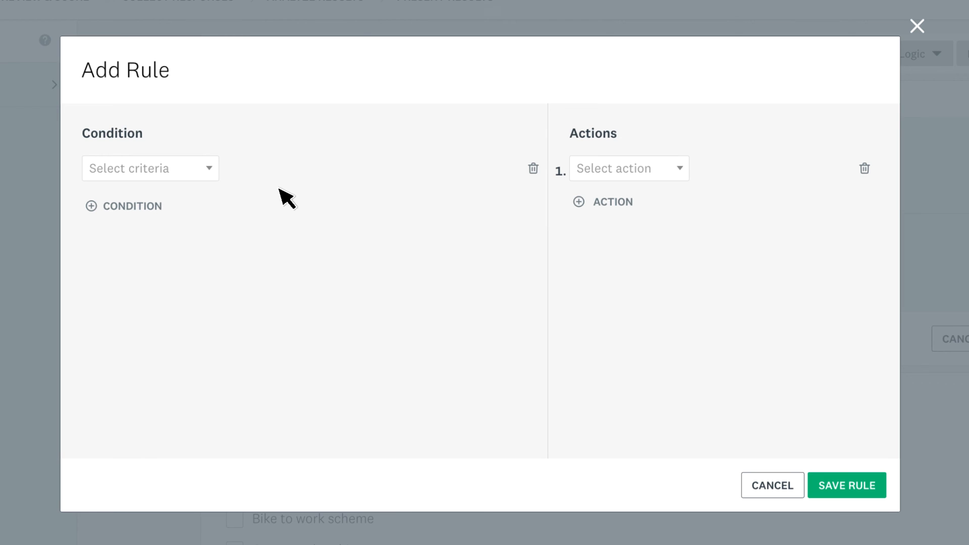
# Condition: Q1 contains None of the above AND any of the four perks; action: Invalidate question.
pyautogui.click(149, 167)
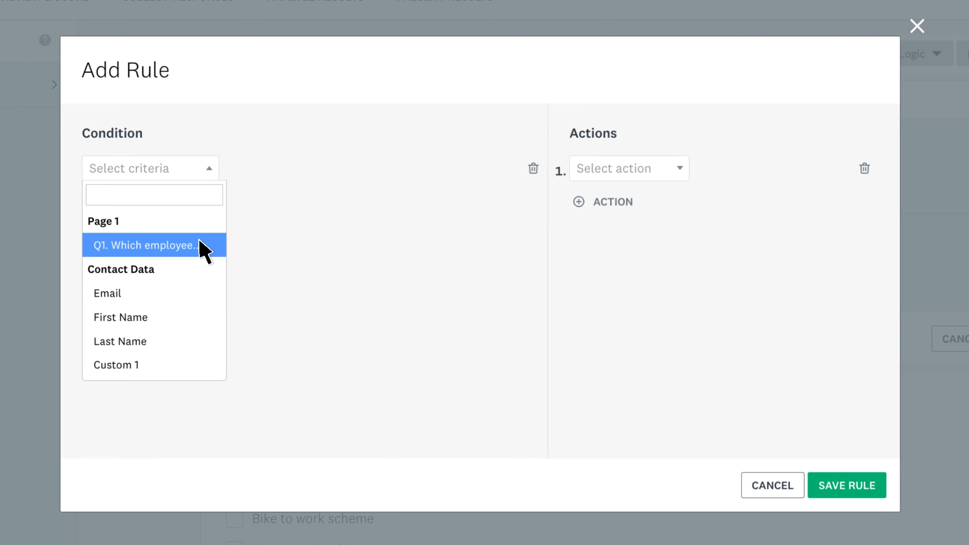
pyautogui.click(146, 245)
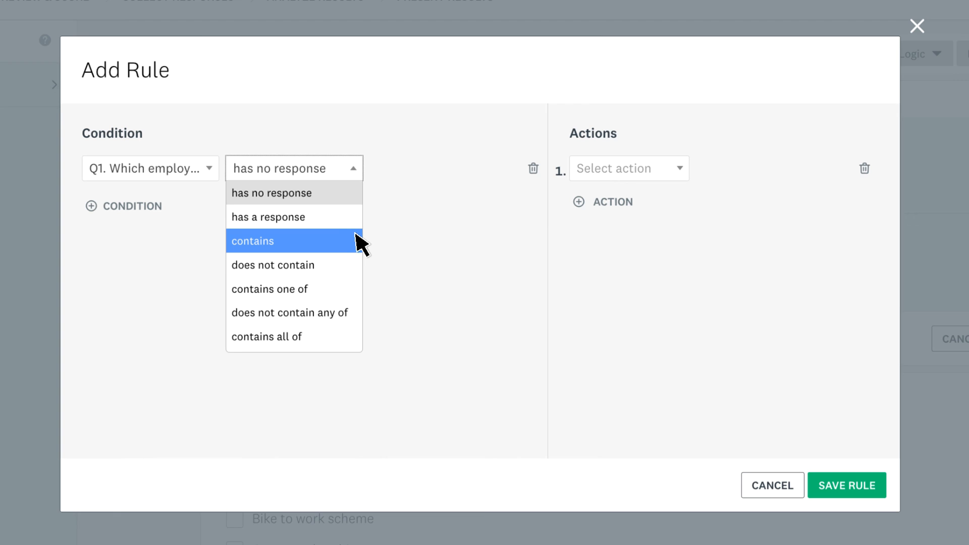
pyautogui.click(252, 241)
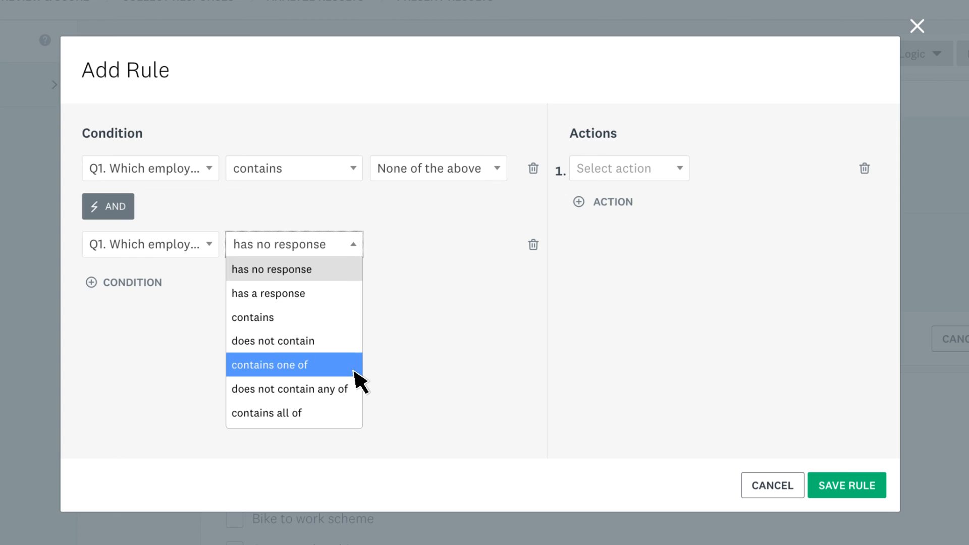
pyautogui.click(269, 364)
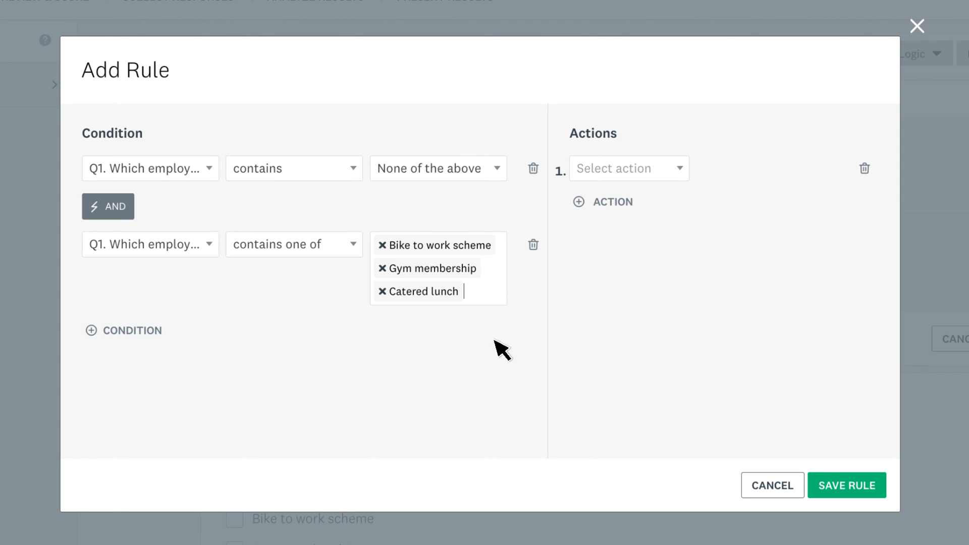
pyautogui.click(628, 169)
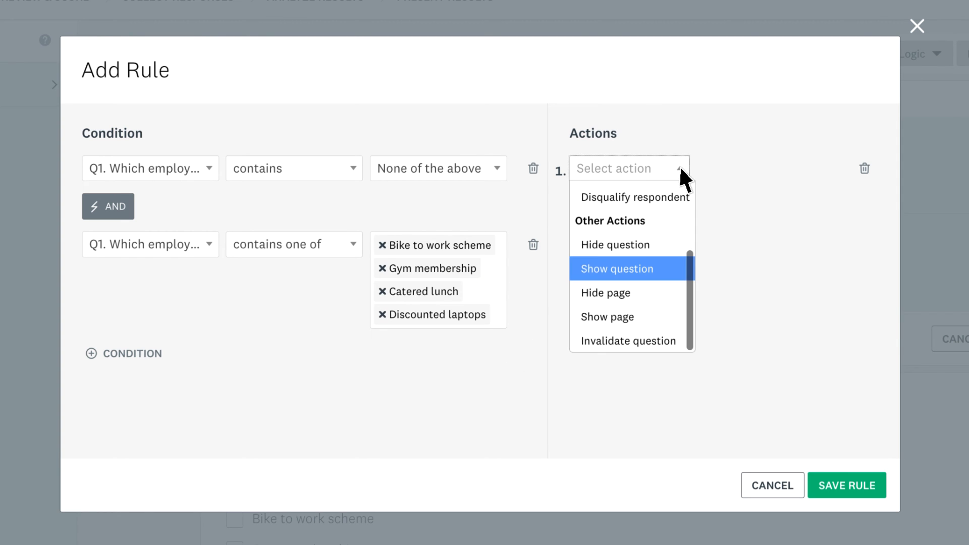
pyautogui.moveTo(626, 340)
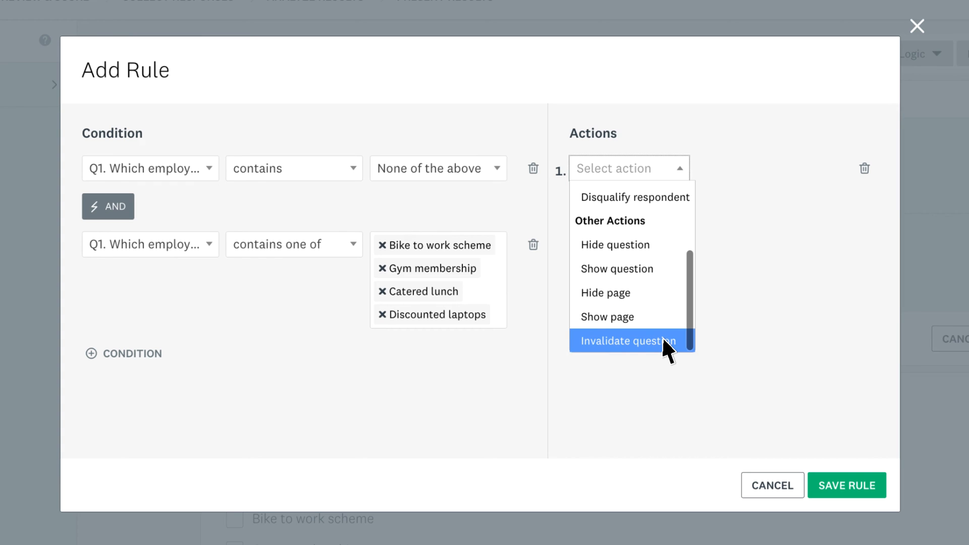
pyautogui.click(626, 340)
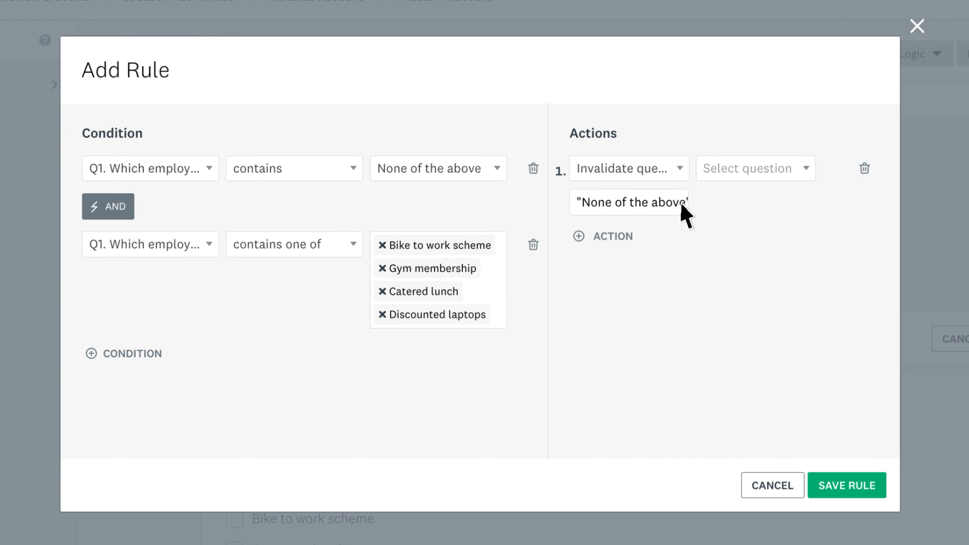
pyautogui.moveTo(725, 214)
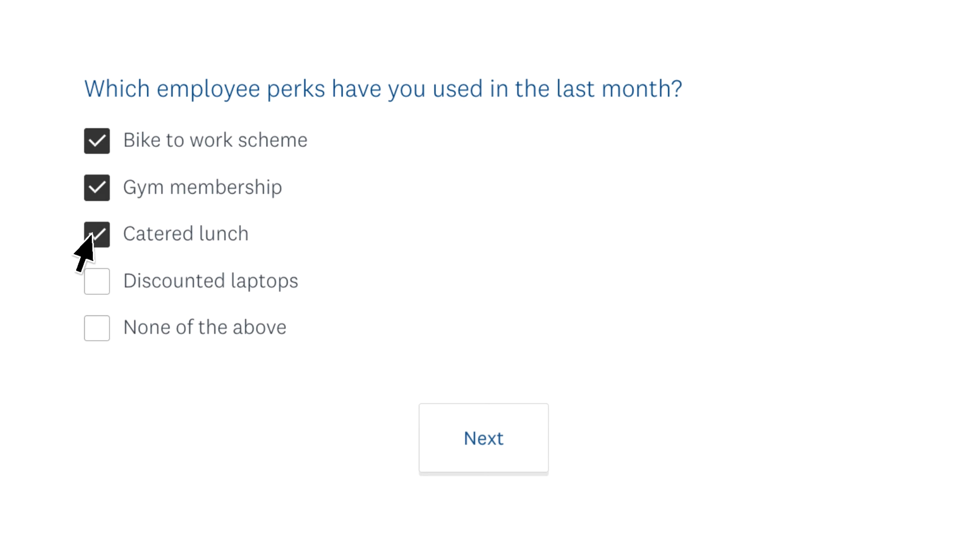
# Test the rule by ticking None of the above with perks and submitting the page.
pyautogui.click(97, 327)
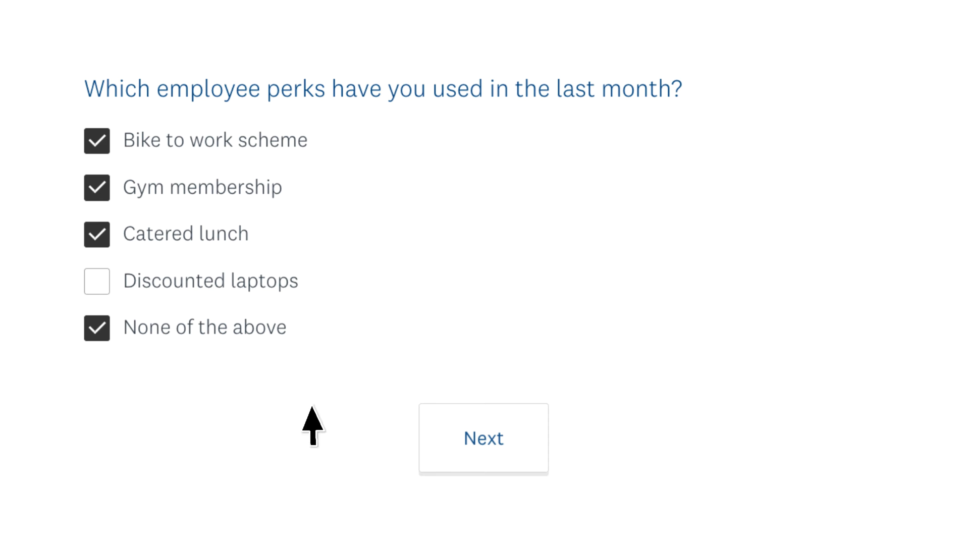
pyautogui.click(483, 437)
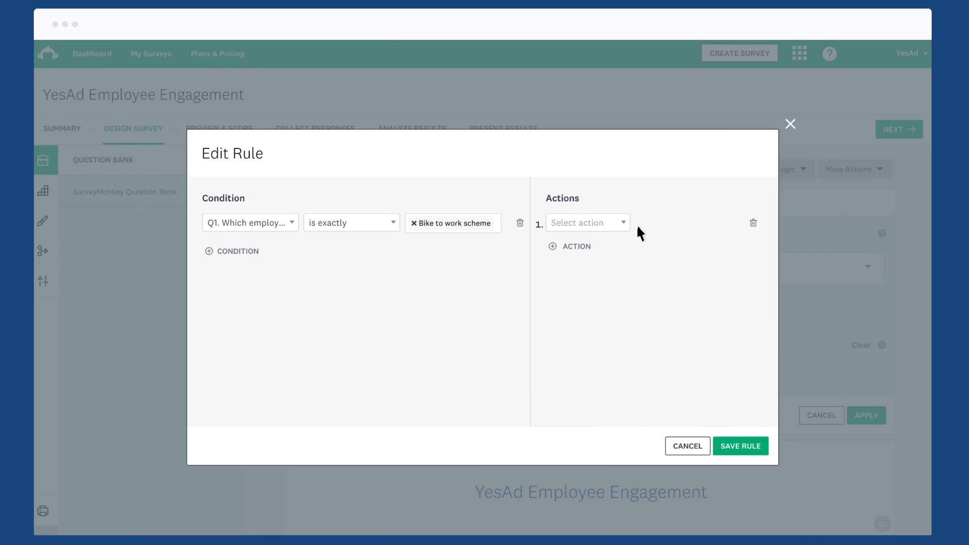
# Close the Edit Rule dialog and begin another blank rule.
pyautogui.click(585, 222)
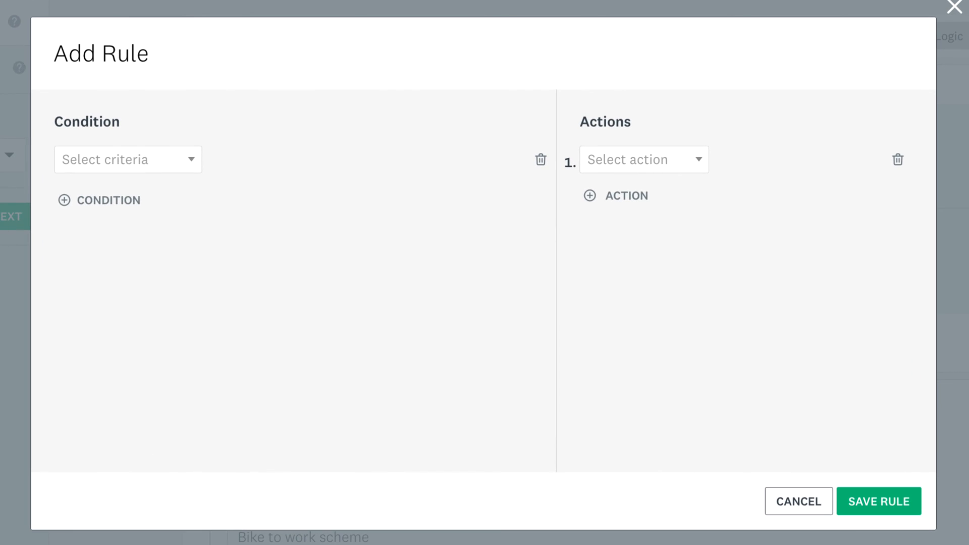
# First condition: Q1 is exactly Bike to work scheme.
pyautogui.click(129, 160)
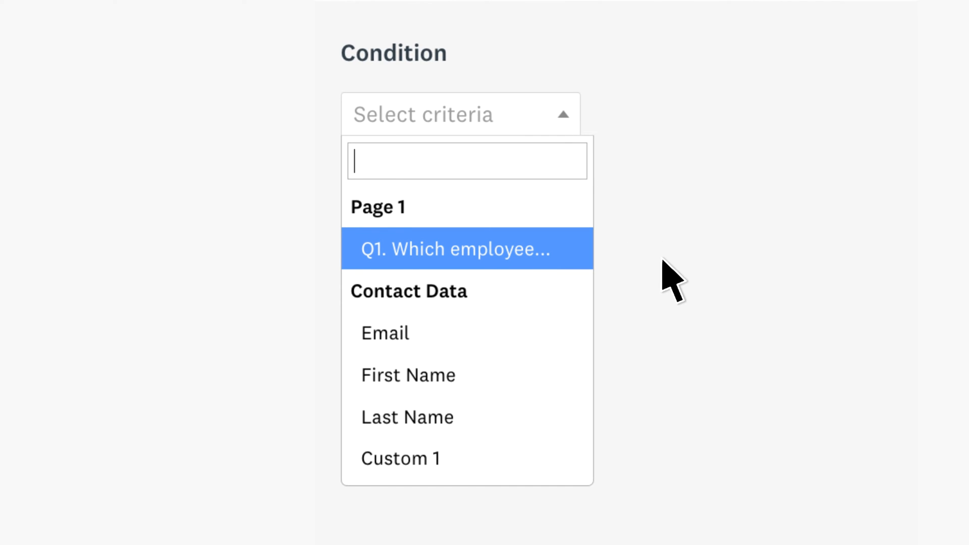
pyautogui.moveTo(686, 303)
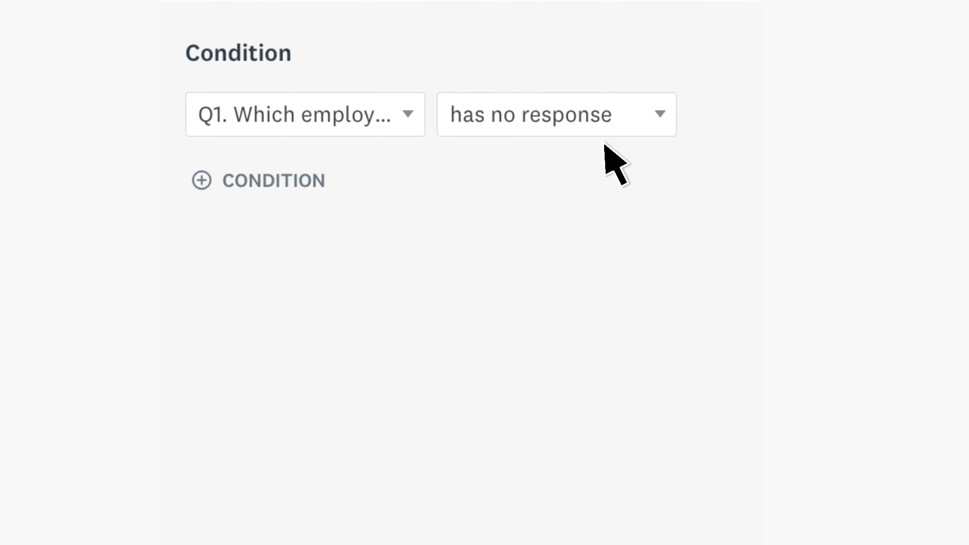
pyautogui.click(556, 114)
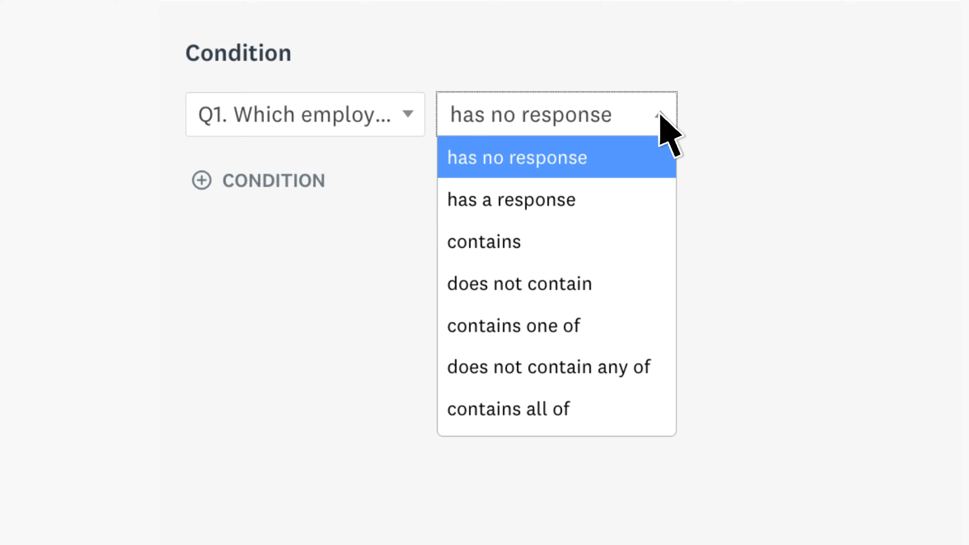
pyautogui.scroll(-3)
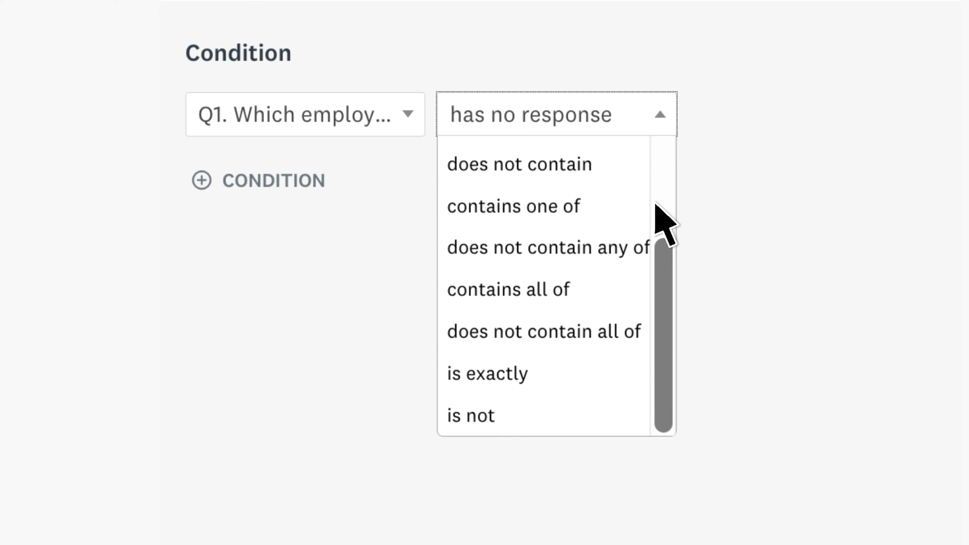
pyautogui.click(486, 373)
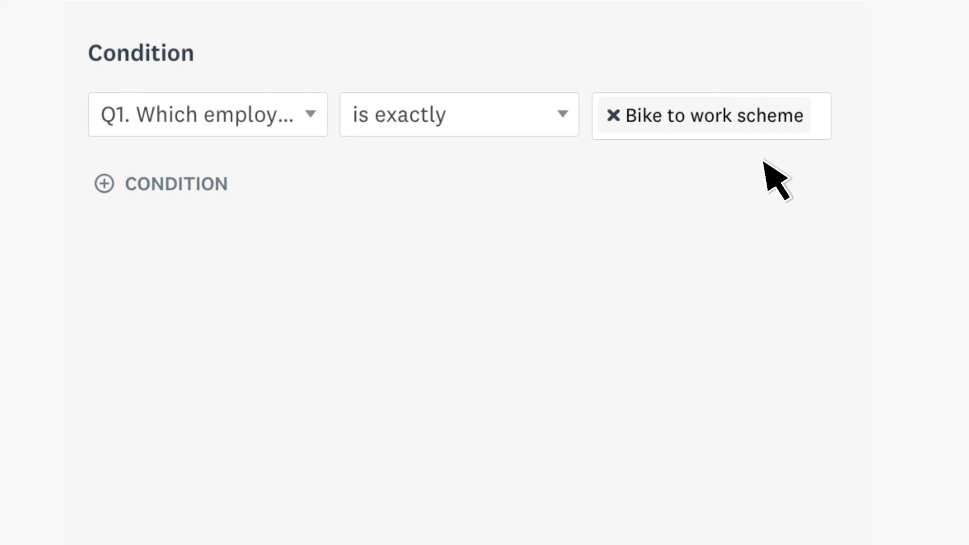
pyautogui.click(711, 115)
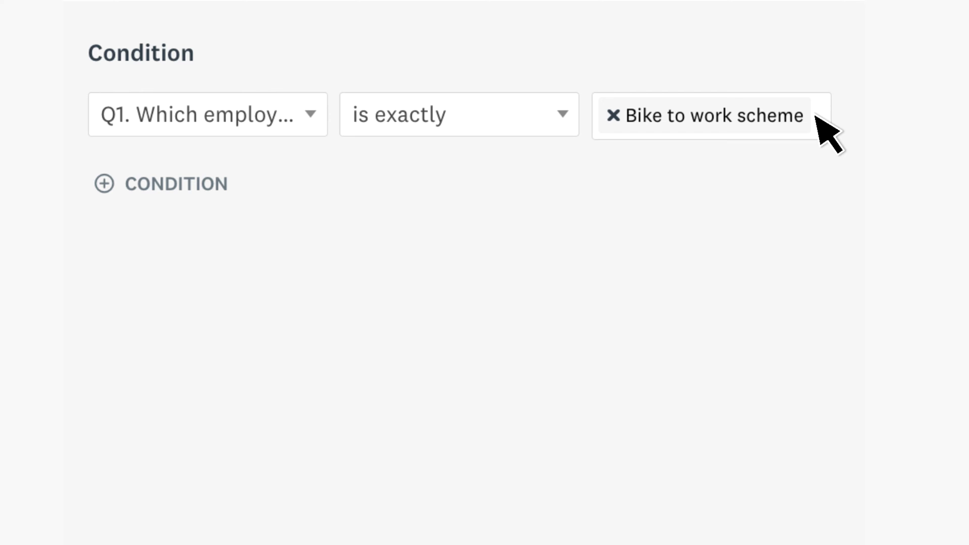
pyautogui.moveTo(302, 191)
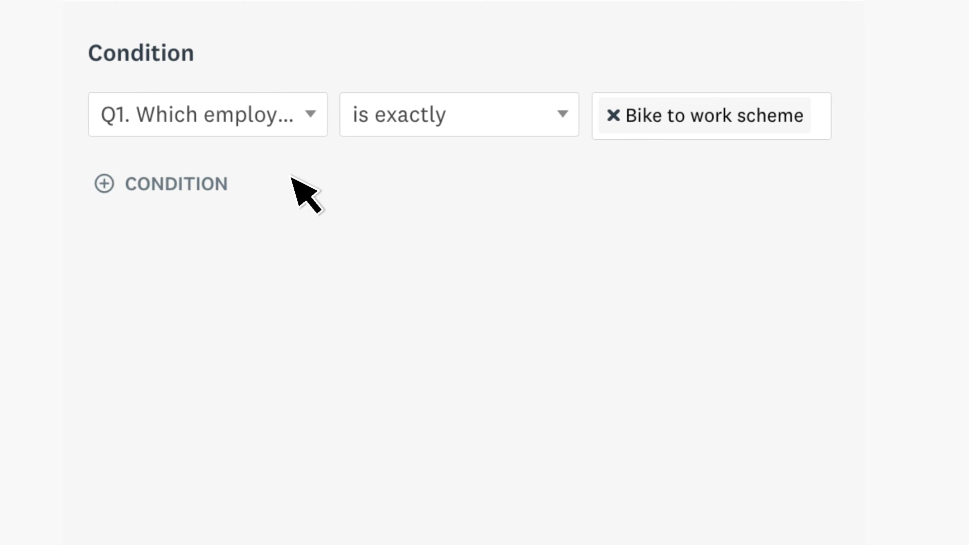
# Add an OR condition: Q1 is exactly Gym membership.
pyautogui.click(160, 183)
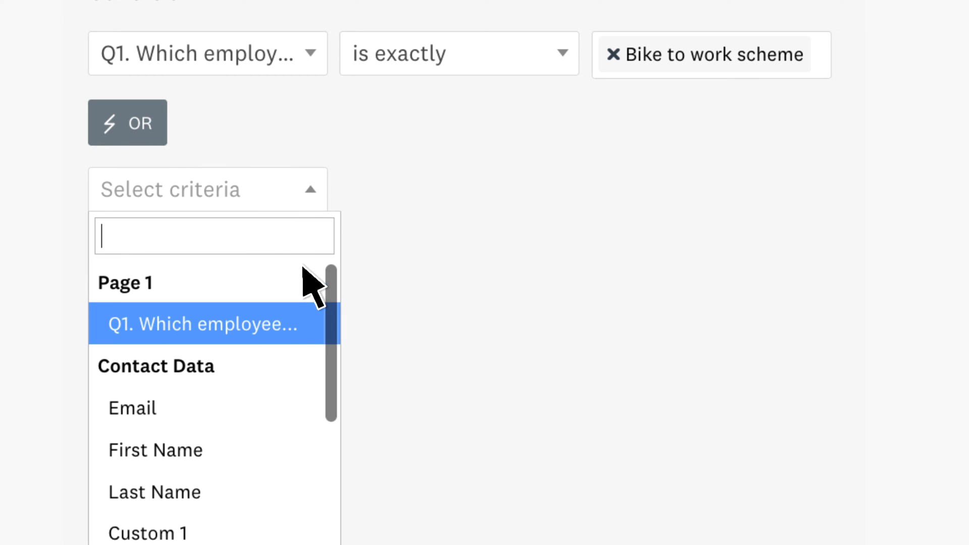
pyautogui.click(202, 324)
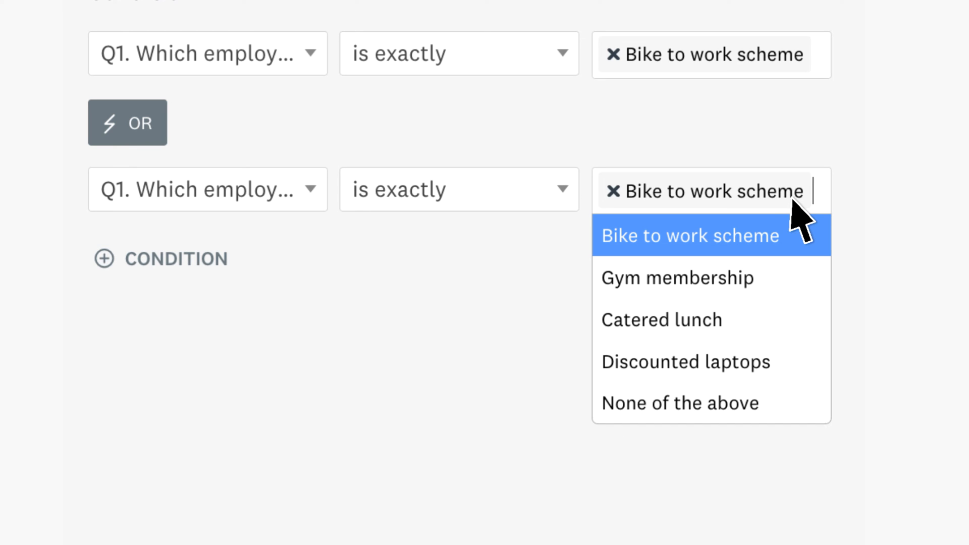
pyautogui.click(677, 278)
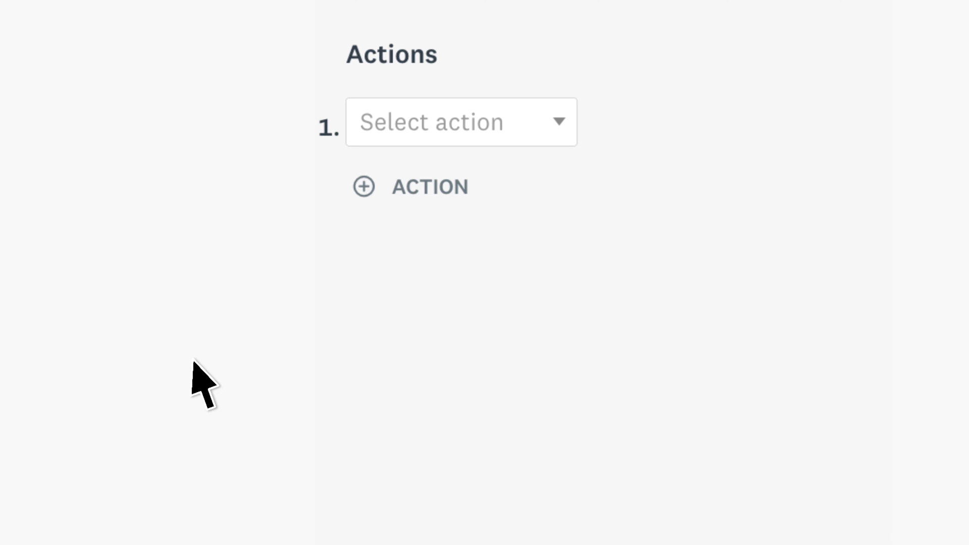
# Set the rule's action to Show question and reach the target question list.
pyautogui.click(461, 122)
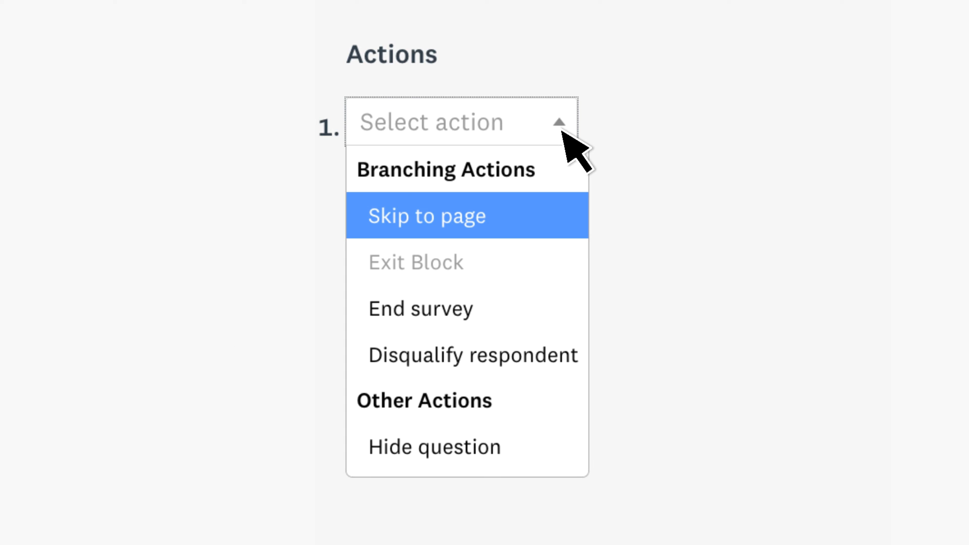
pyautogui.moveTo(574, 259)
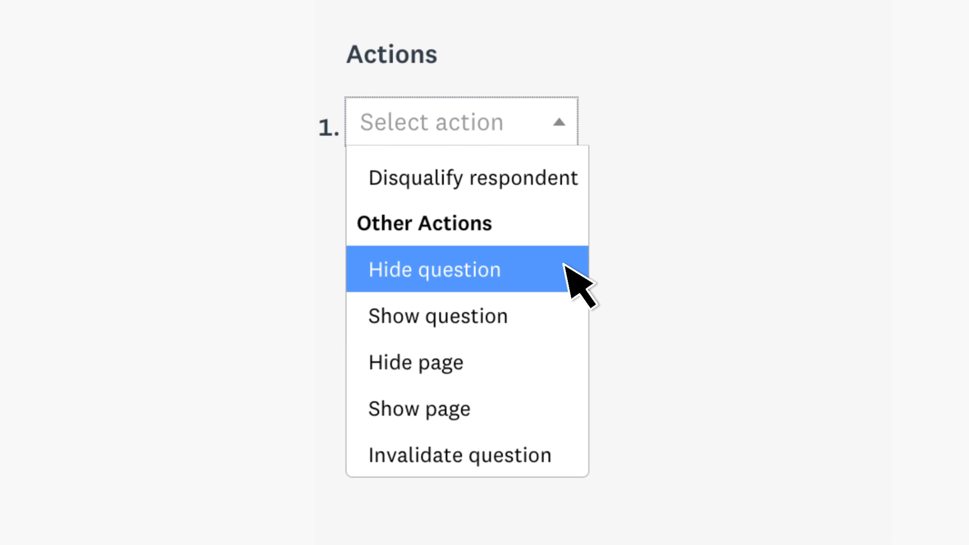
pyautogui.click(434, 269)
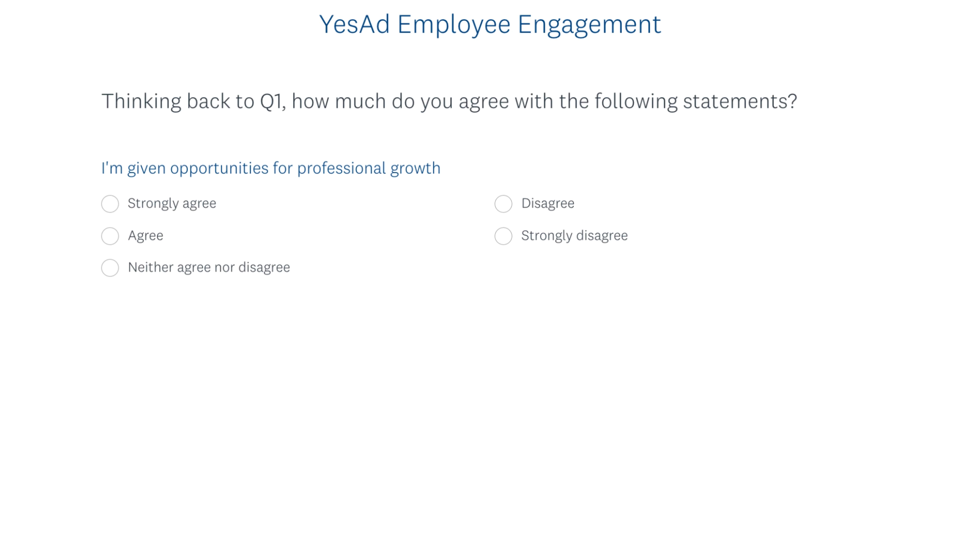
pyautogui.click(708, 193)
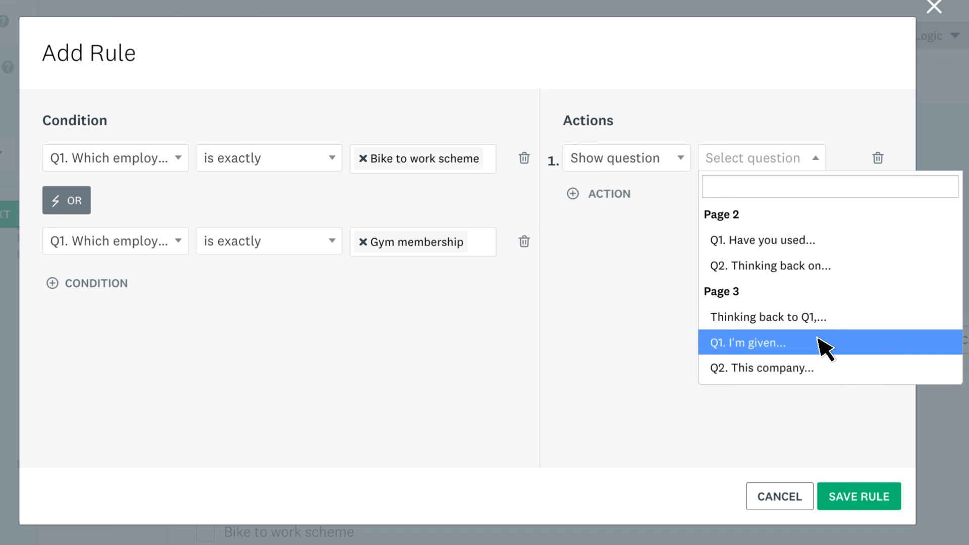
# Target the page 3 professional growth question 'Q1. I'm given...' and save the rule.
pyautogui.click(751, 343)
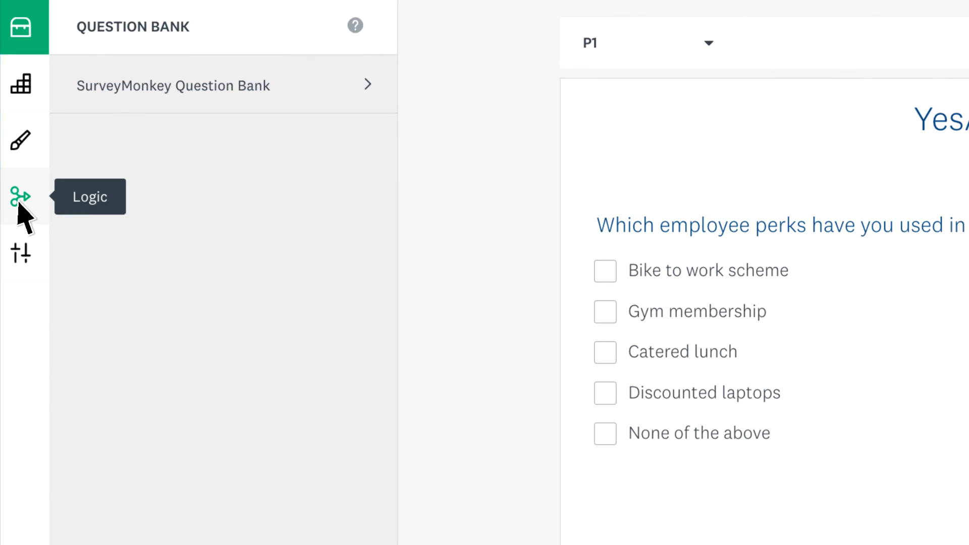
# View page P1's advanced branching rules from the Logic sidebar, listing the saved rule.
pyautogui.click(21, 197)
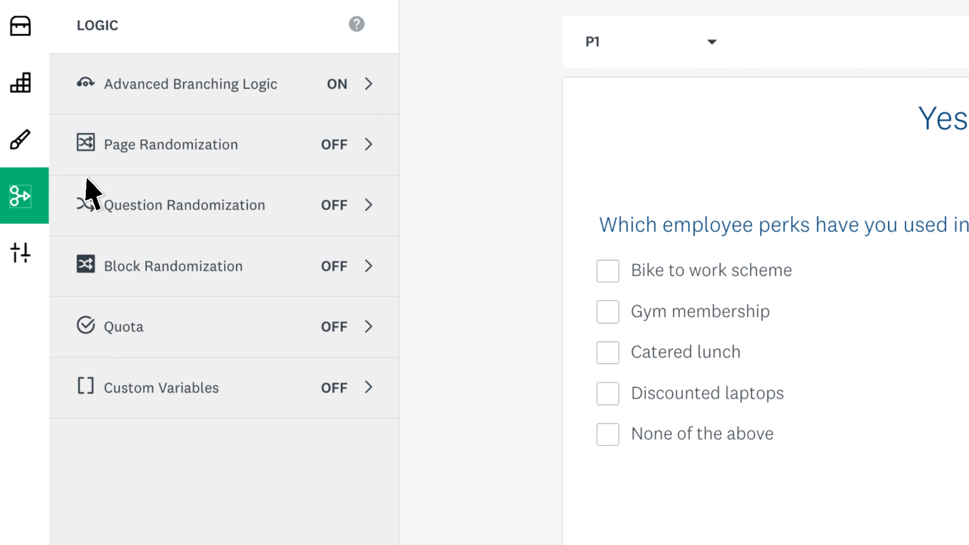
pyautogui.click(186, 84)
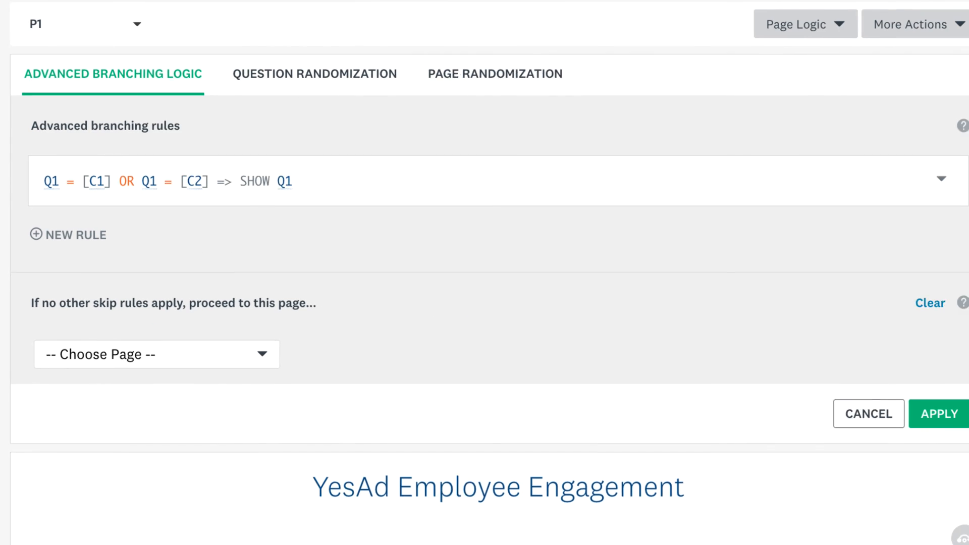
# Reveal the saved rule's Edit, Duplicate and Delete options.
pyautogui.scroll(-3)
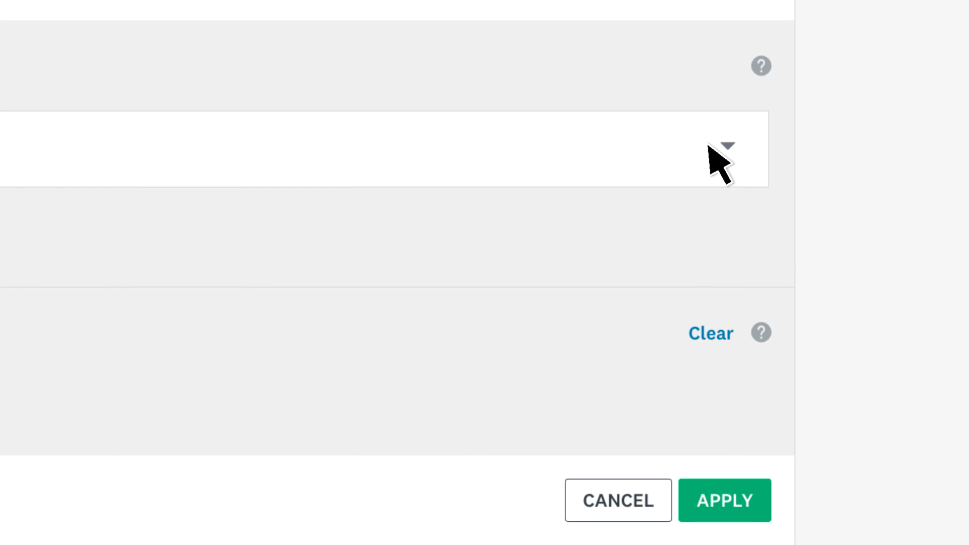
pyautogui.click(728, 146)
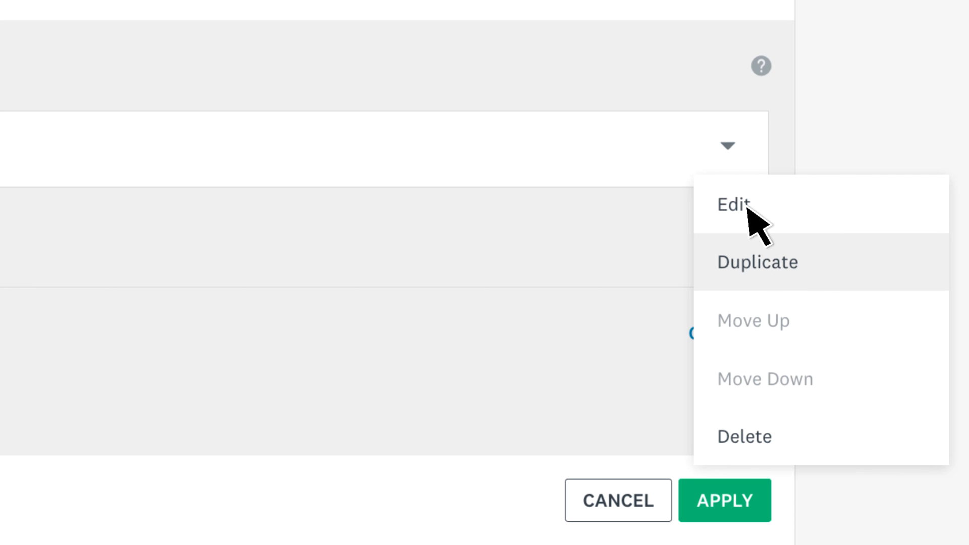